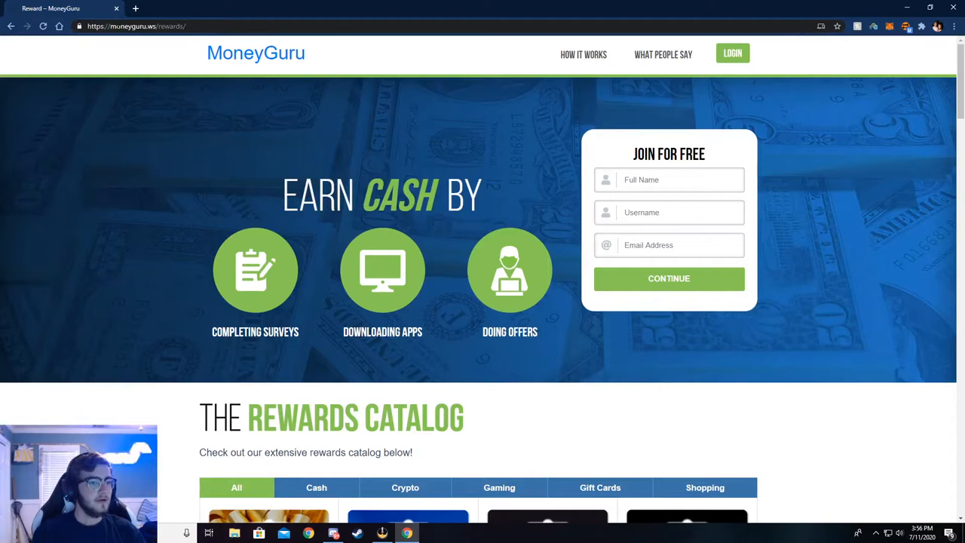
Browse down the MoneyGuru rewards catalog on the public landing page.
{"action": "left_click", "coordinate": [136, 26]}
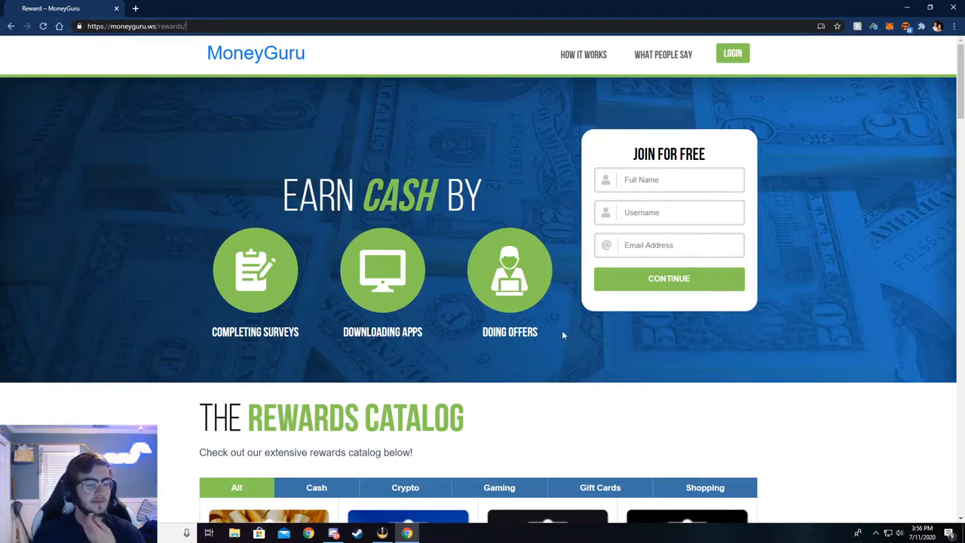
{"action": "scroll", "scroll_direction": "down", "scroll_amount": 3}
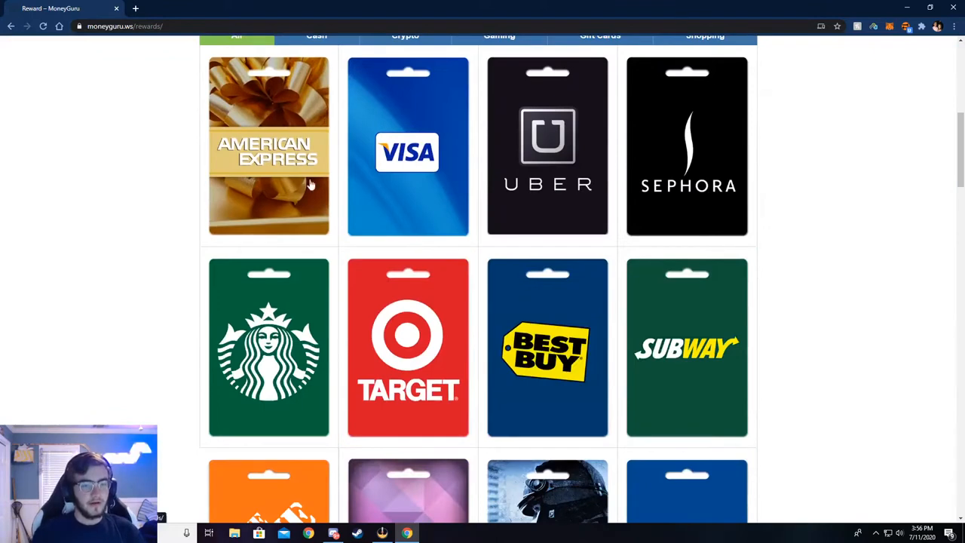
{"action": "scroll", "scroll_direction": "down", "scroll_amount": 3}
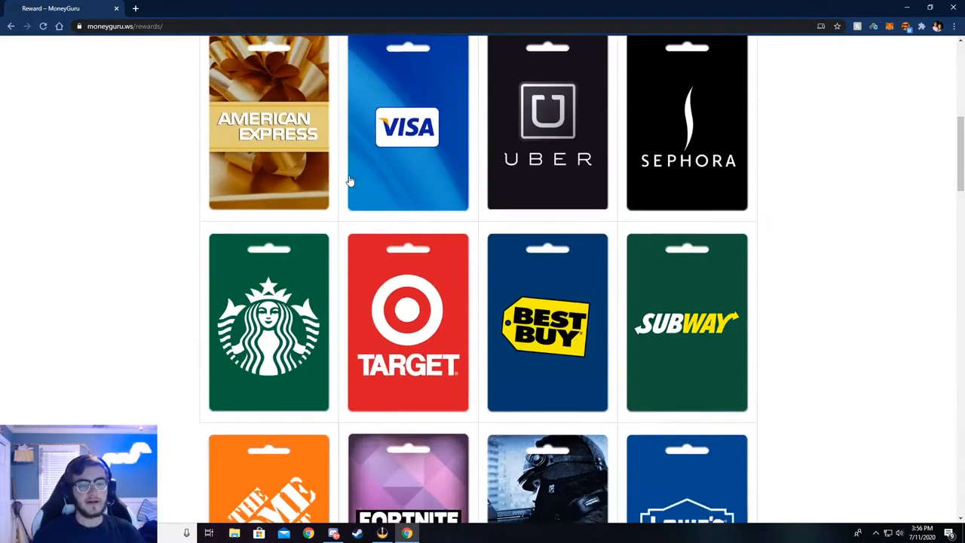
{"action": "scroll", "scroll_direction": "down", "scroll_amount": 3}
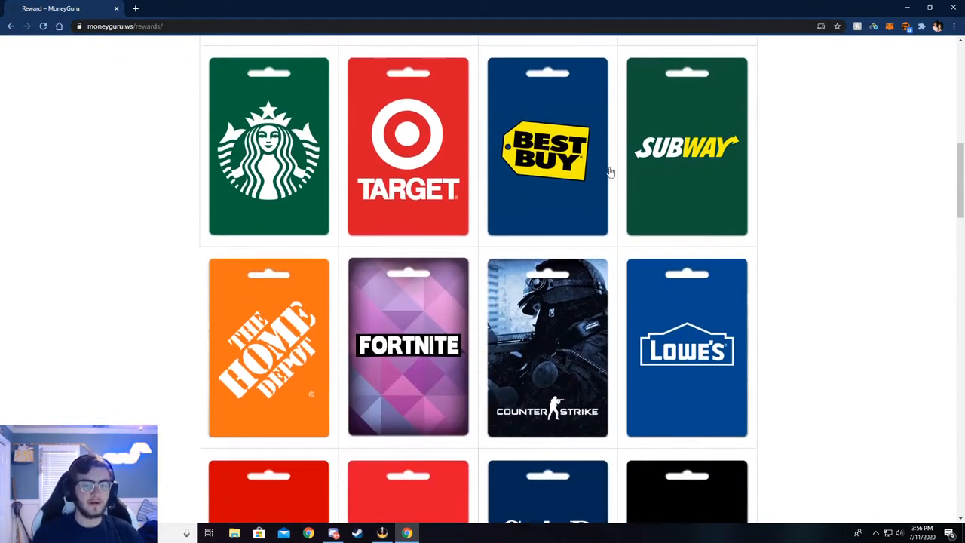
{"action": "scroll", "scroll_direction": "down", "scroll_amount": 3}
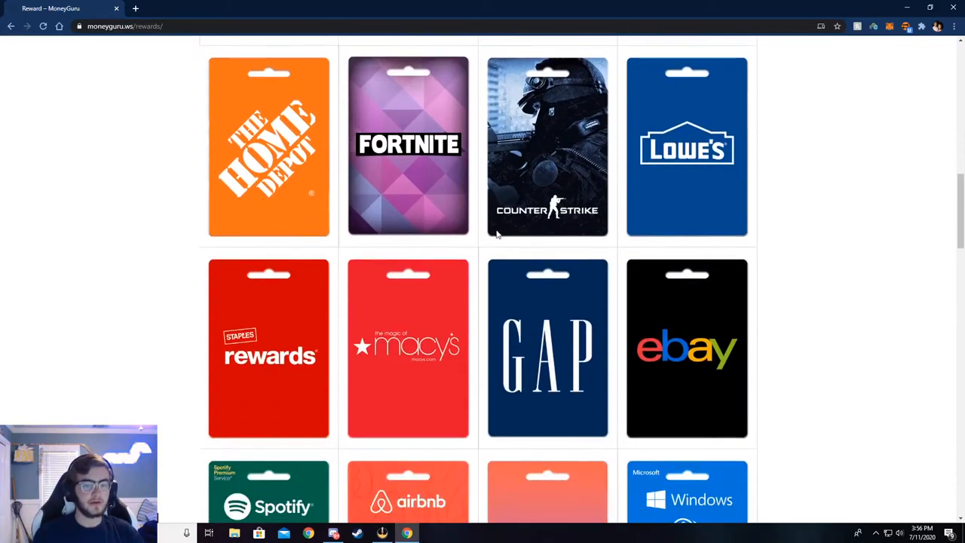
{"action": "scroll", "scroll_direction": "down", "scroll_amount": 3}
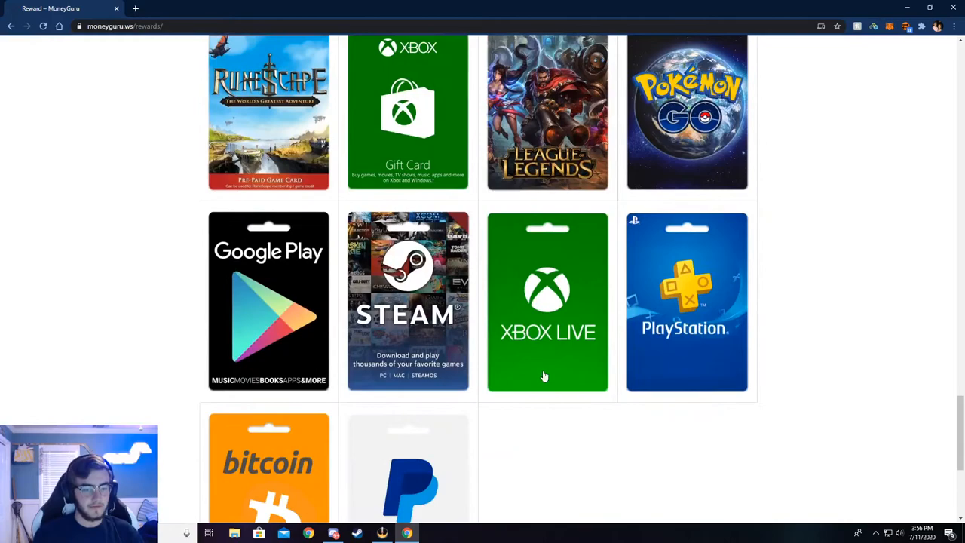
{"action": "scroll", "scroll_direction": "down", "scroll_amount": 3}
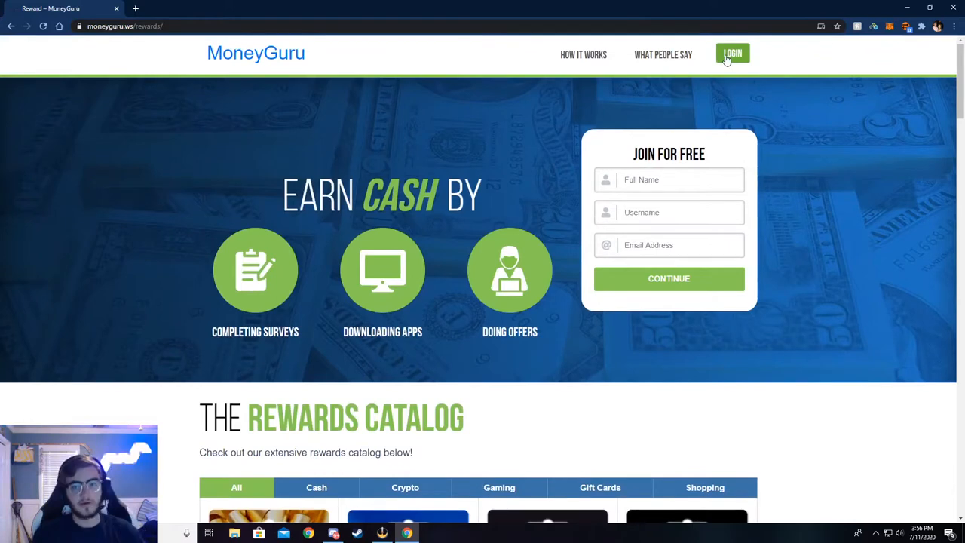
Log in and review the dashboard's stats, referral link, chat and Monthly Leaderboard.
{"action": "left_click", "coordinate": [731, 54]}
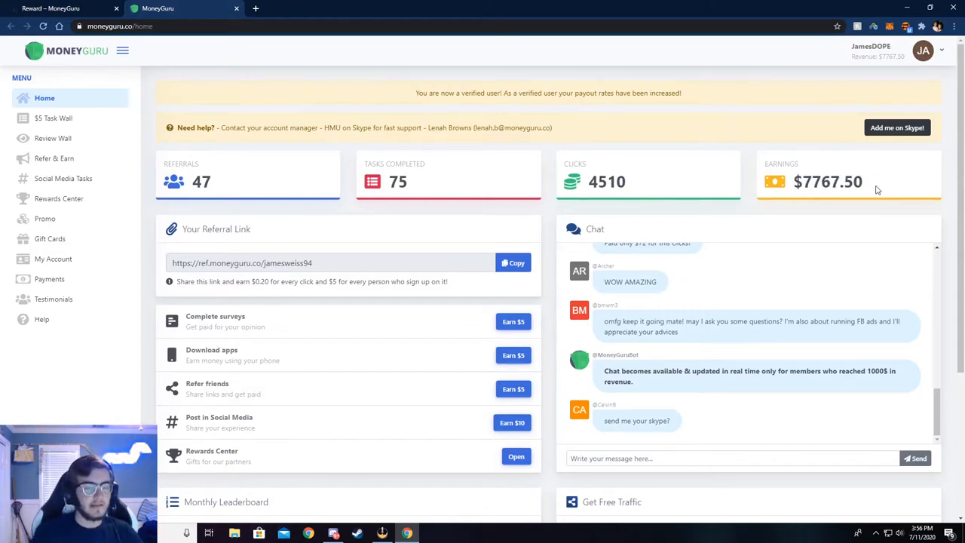
{"action": "scroll", "scroll_direction": "down", "scroll_amount": 3}
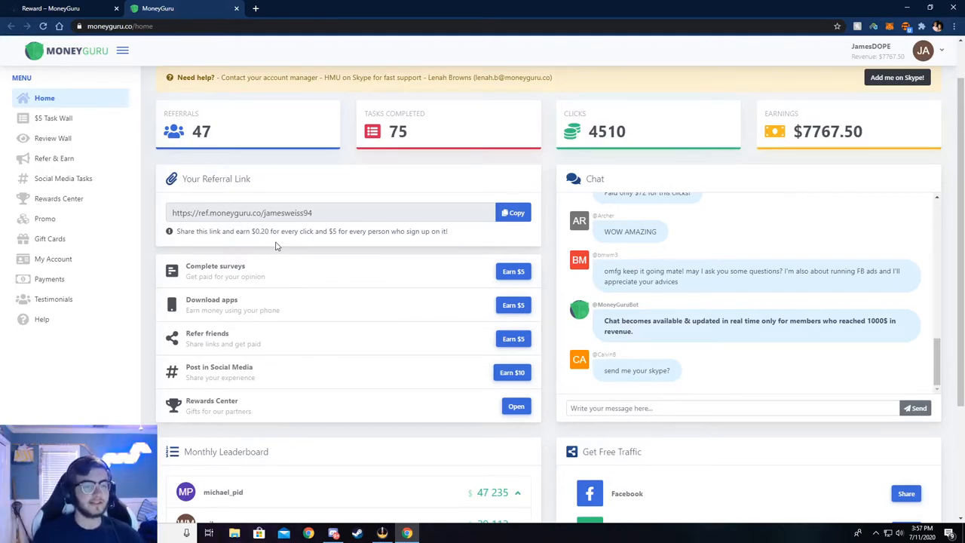
{"action": "left_click_drag", "start_coordinate": [329, 230], "coordinate": [446, 231]}
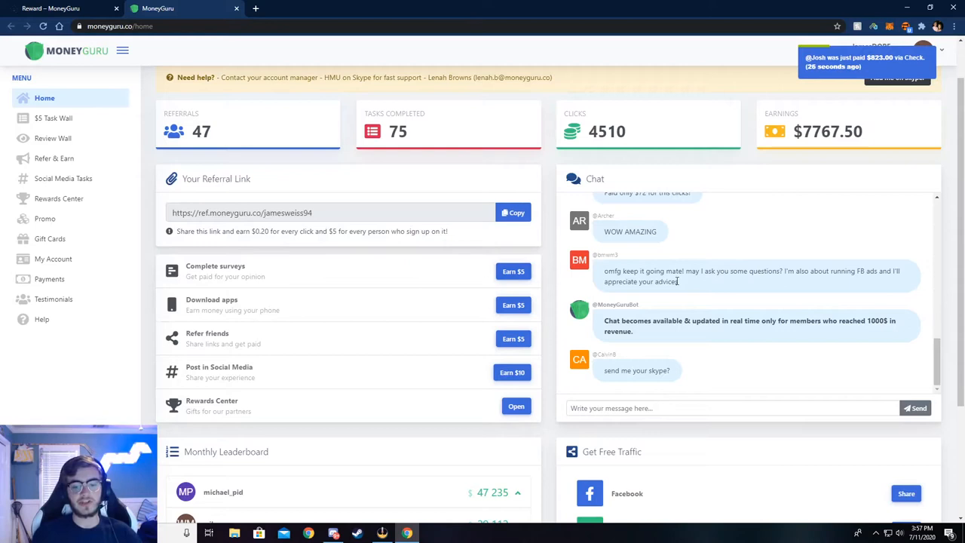
{"action": "scroll", "scroll_direction": "down", "scroll_amount": 3}
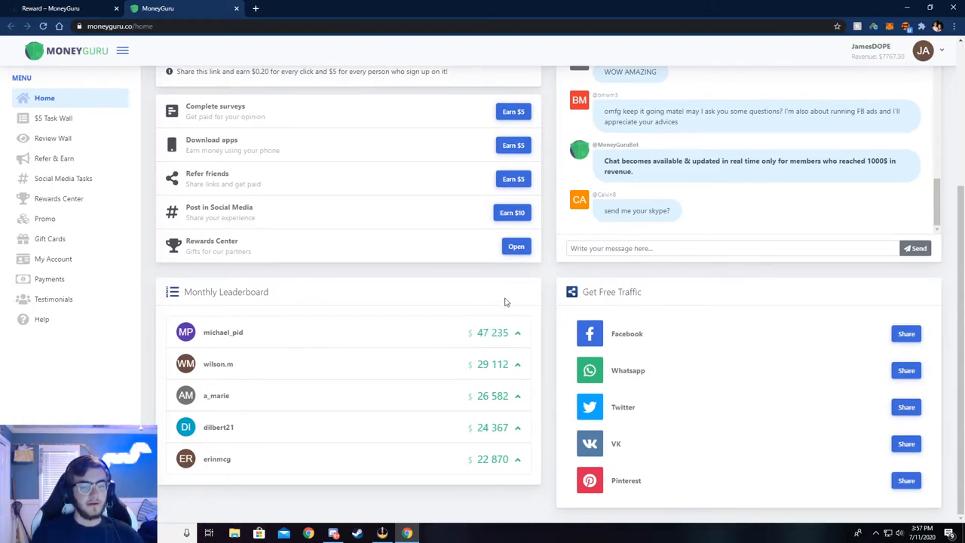
{"action": "scroll", "scroll_direction": "up", "scroll_amount": 3}
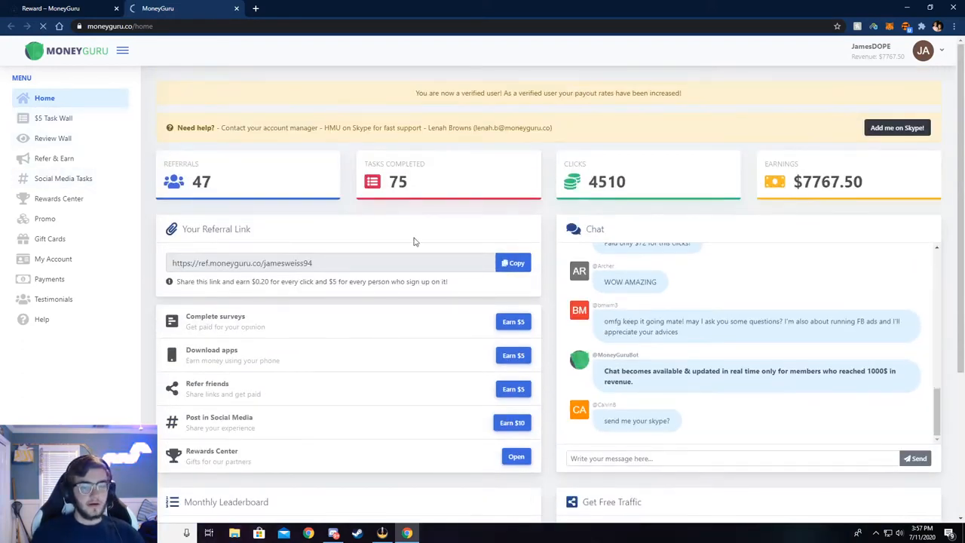
From the $5 Task Wall, start the Get Visa $1000 Gift Card offer's survey.
{"action": "left_click", "coordinate": [54, 117]}
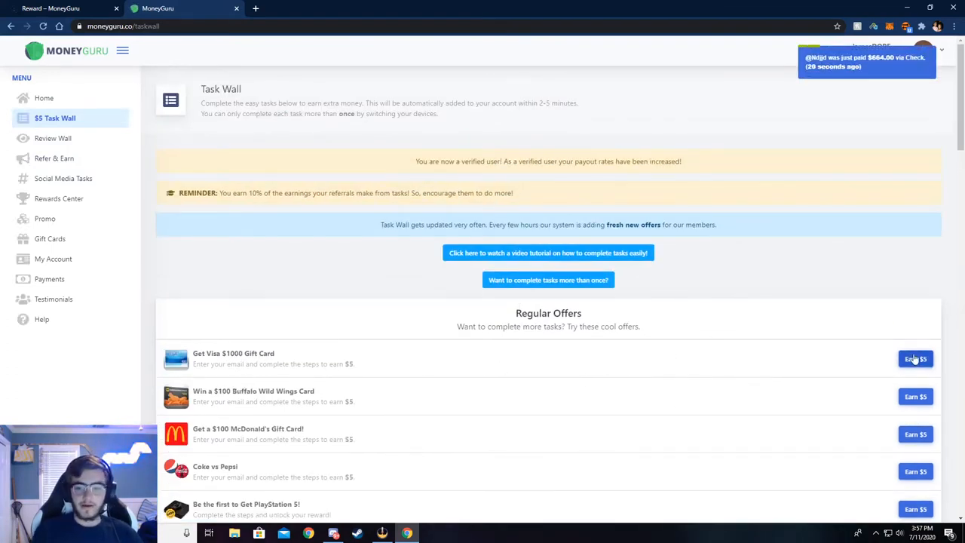
{"action": "left_click", "coordinate": [916, 359]}
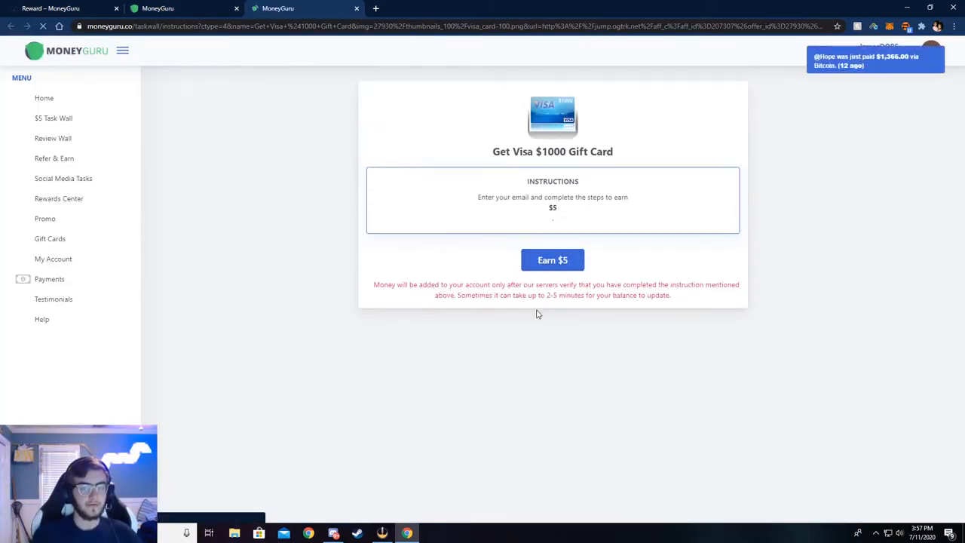
{"action": "left_click", "coordinate": [552, 259]}
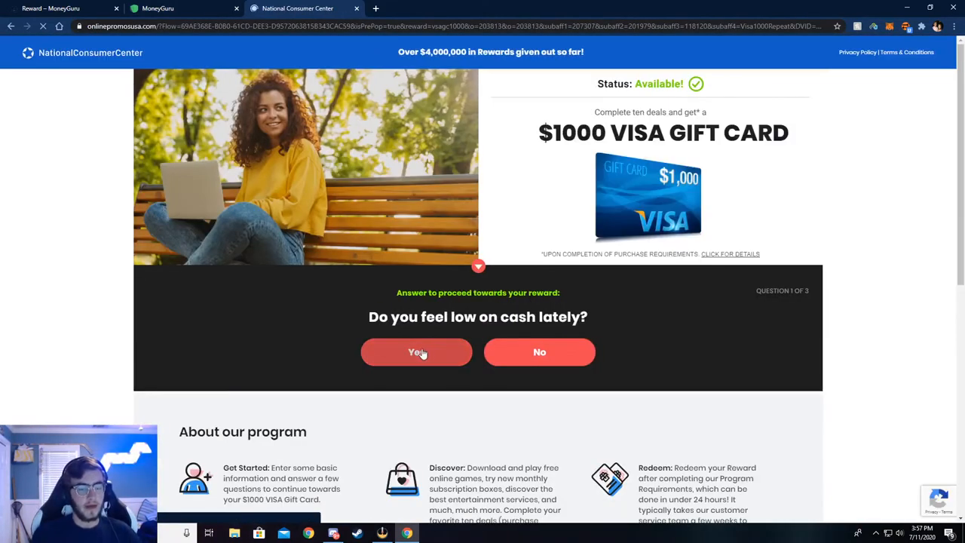
Answer the cash and shopping questions and confirm the email address.
{"action": "left_click", "coordinate": [416, 353]}
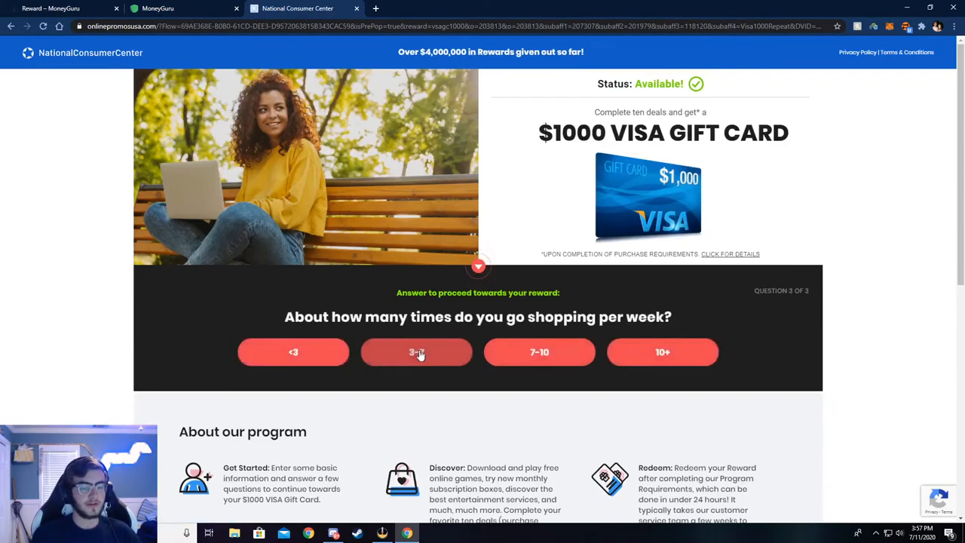
{"action": "left_click", "coordinate": [416, 353]}
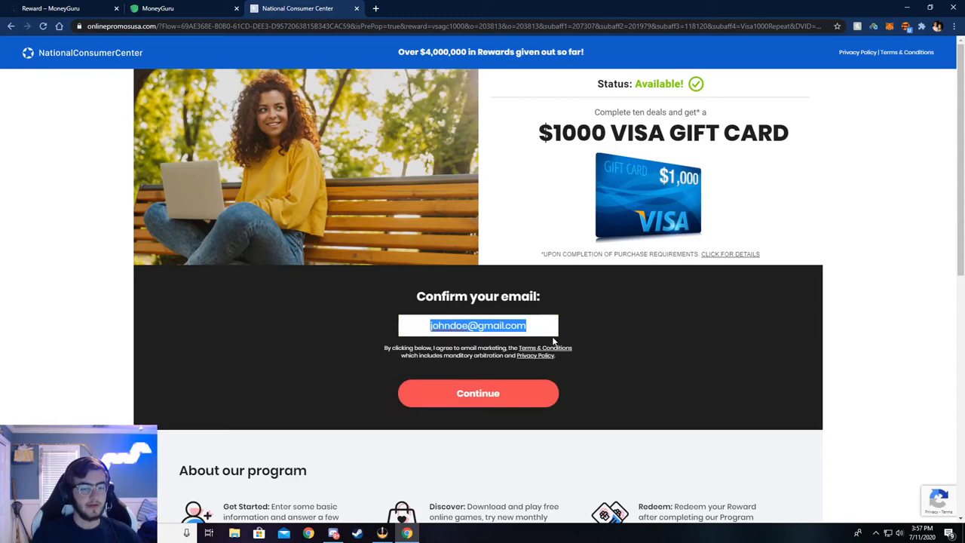
{"action": "left_click", "coordinate": [478, 392]}
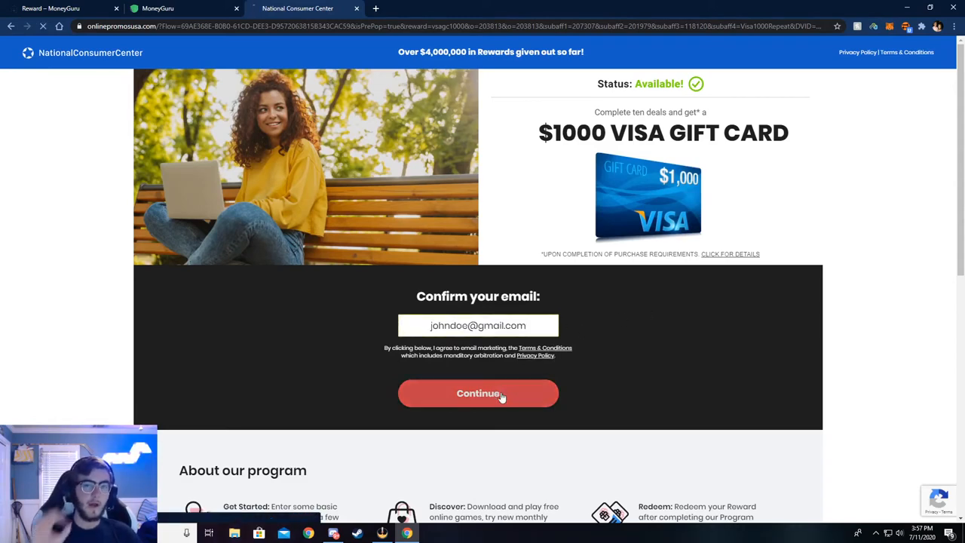
{"action": "left_click", "coordinate": [478, 392]}
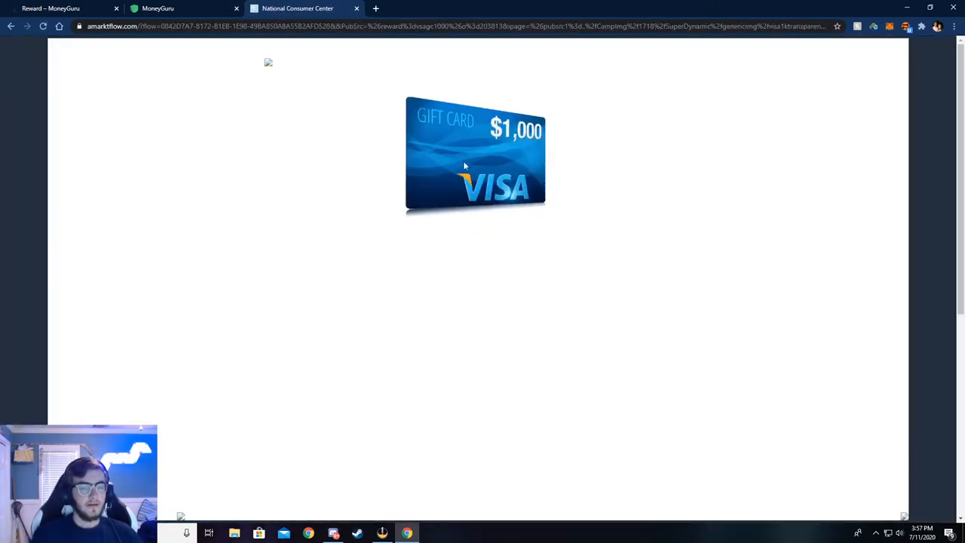
Submit the address details, then birth date and gender, reaching the 'take our survey next' page.
{"action": "scroll", "scroll_direction": "down", "scroll_amount": 3}
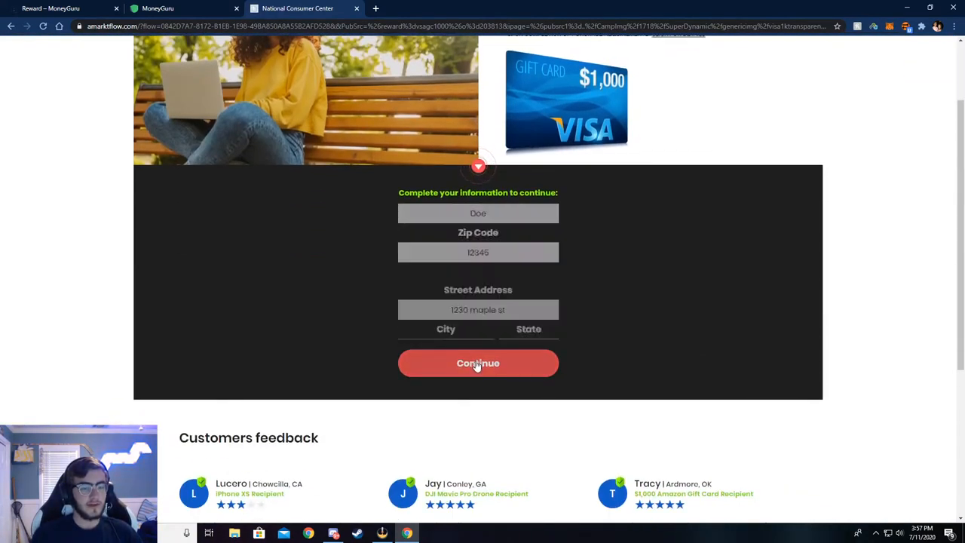
{"action": "left_click", "coordinate": [478, 362]}
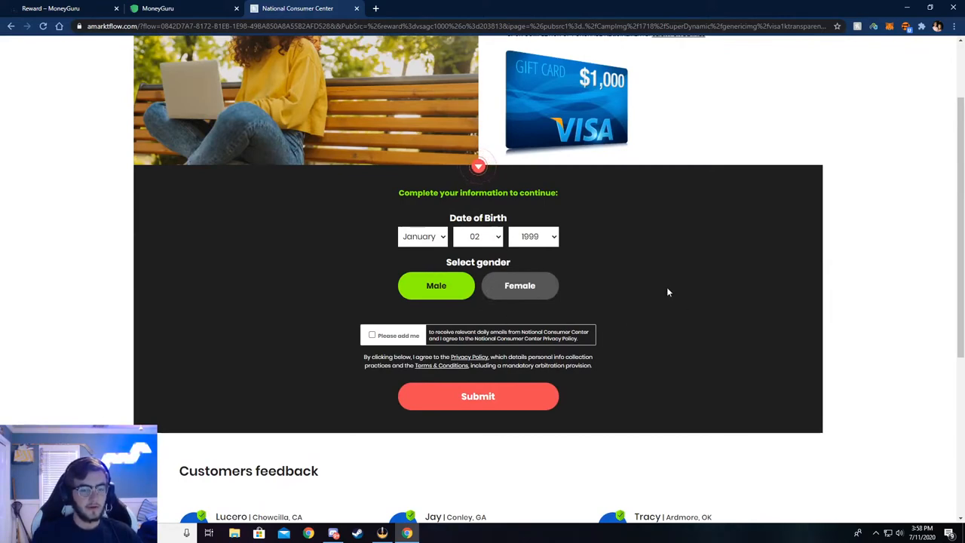
{"action": "scroll", "scroll_direction": "down", "scroll_amount": 3}
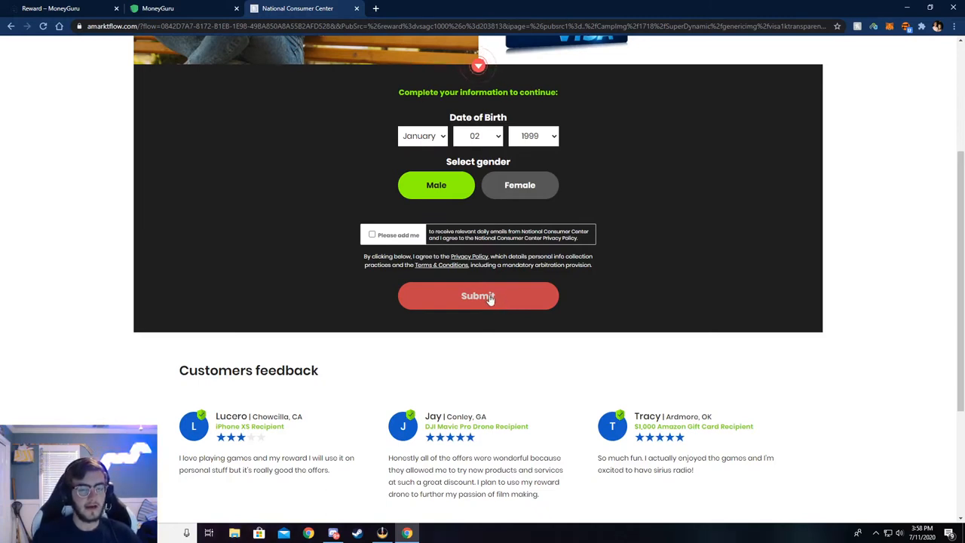
{"action": "left_click", "coordinate": [479, 296]}
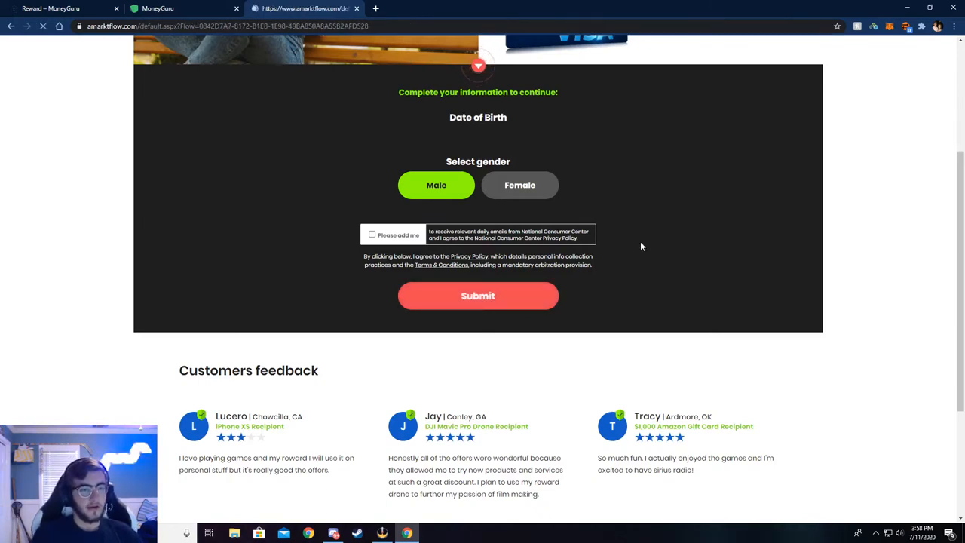
{"action": "left_click", "coordinate": [478, 296]}
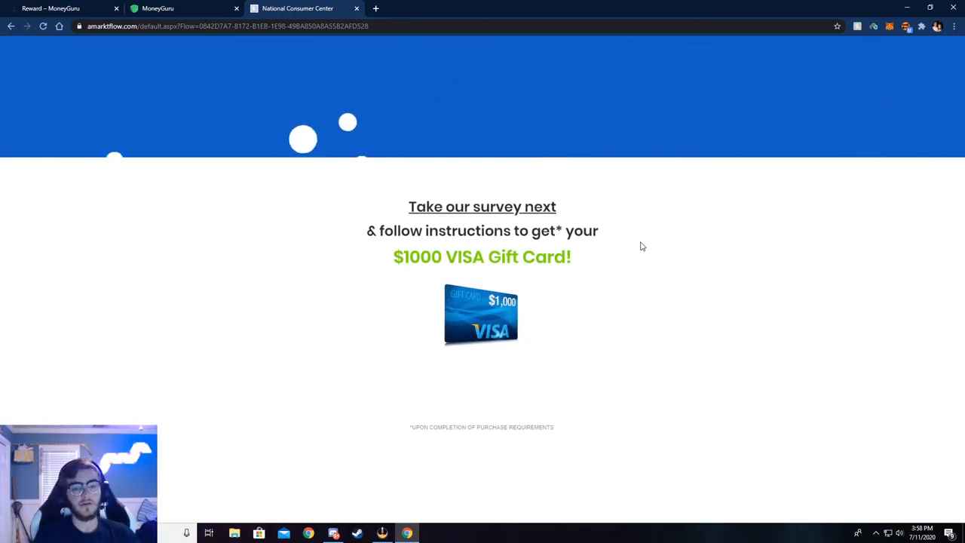
Begin the survey and confirm the prefilled name and phone details, reaching the deals page.
{"action": "left_click", "coordinate": [483, 206]}
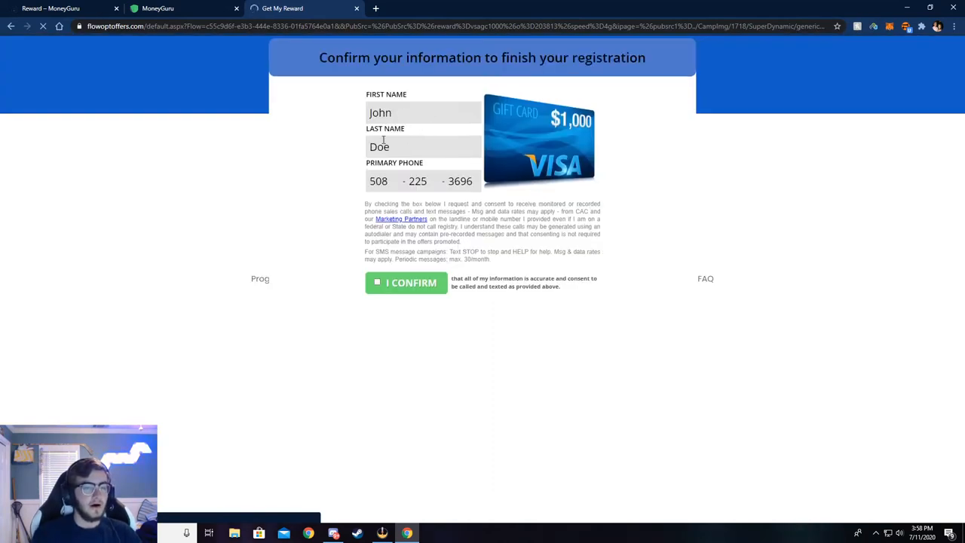
{"action": "mouse_move", "coordinate": [359, 142]}
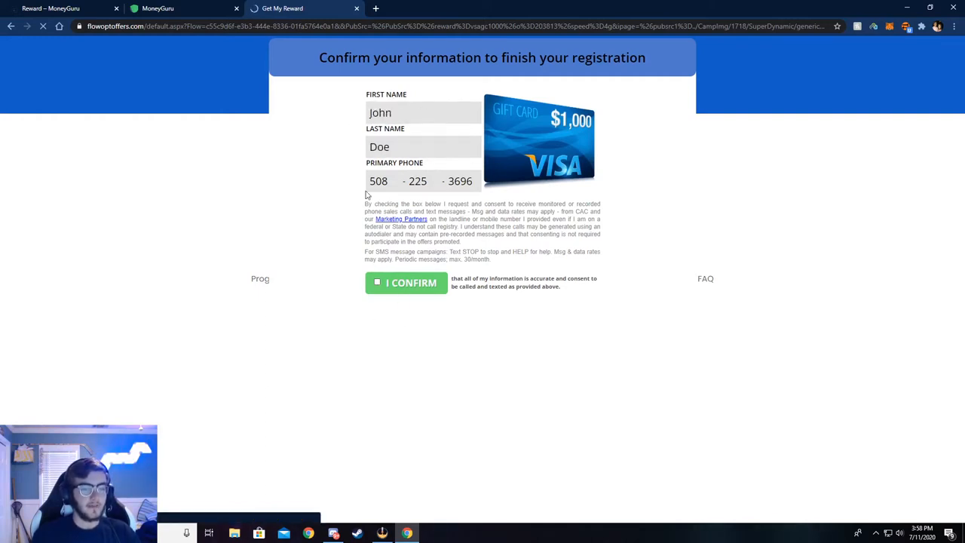
{"action": "left_click", "coordinate": [377, 282]}
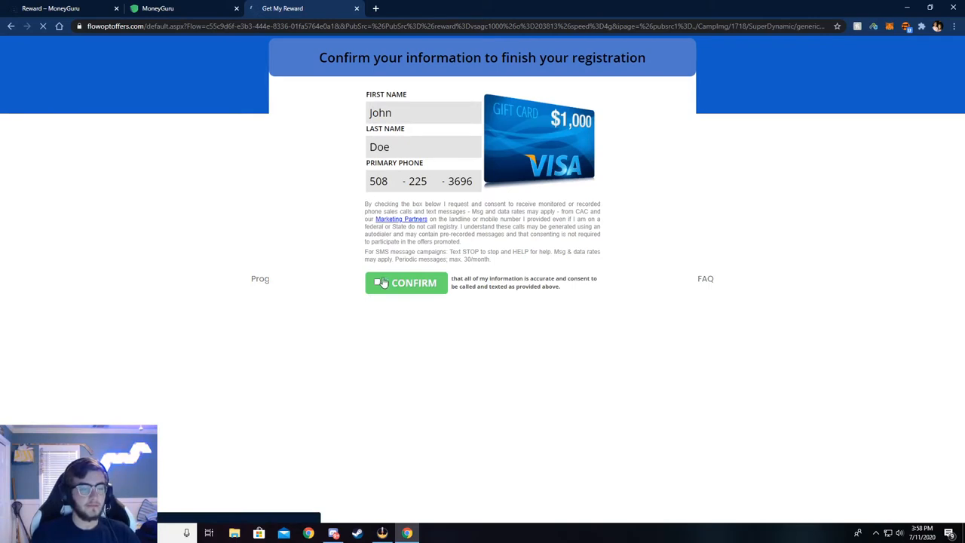
{"action": "left_click", "coordinate": [406, 283]}
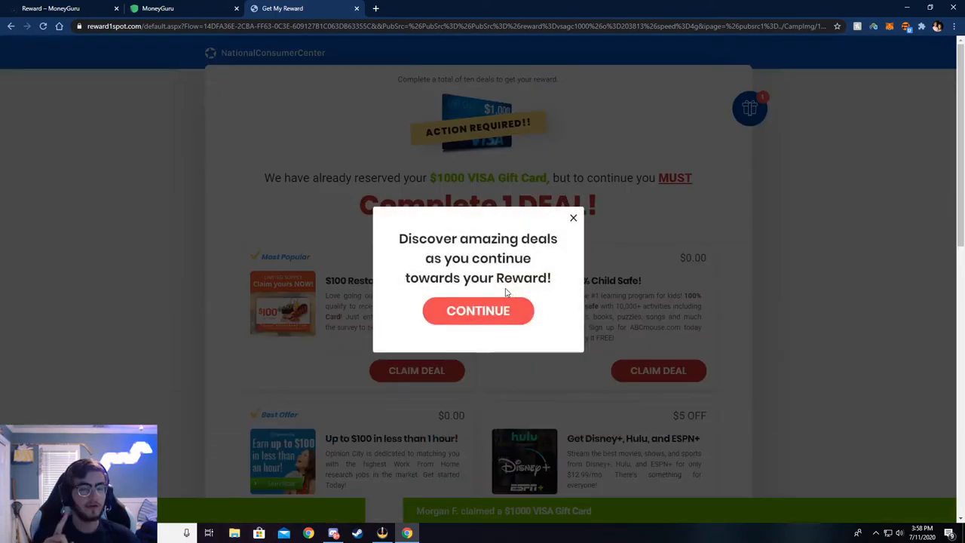
Dismiss the deals pop-up with CONTINUE and switch back to the MoneyGuru tab.
{"action": "left_click", "coordinate": [478, 311]}
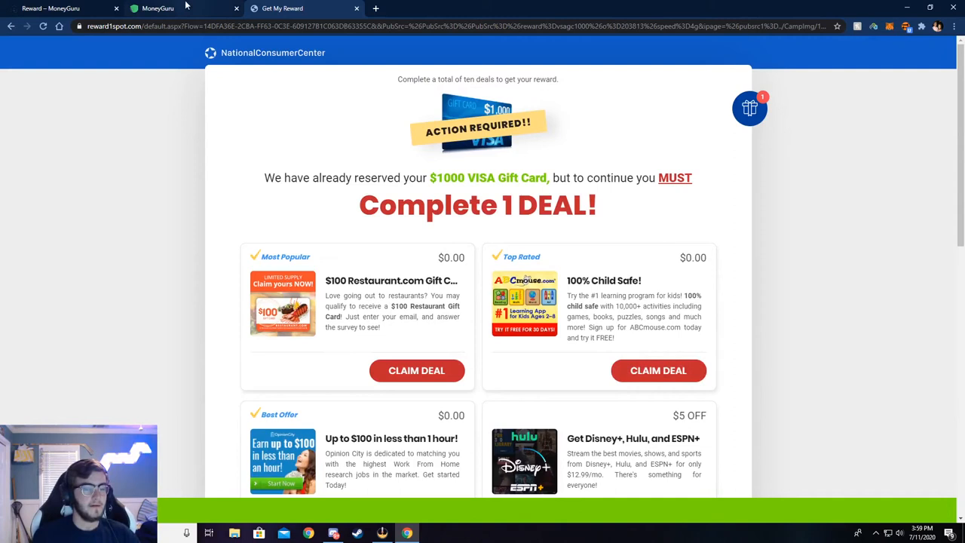
{"action": "left_click", "coordinate": [157, 9]}
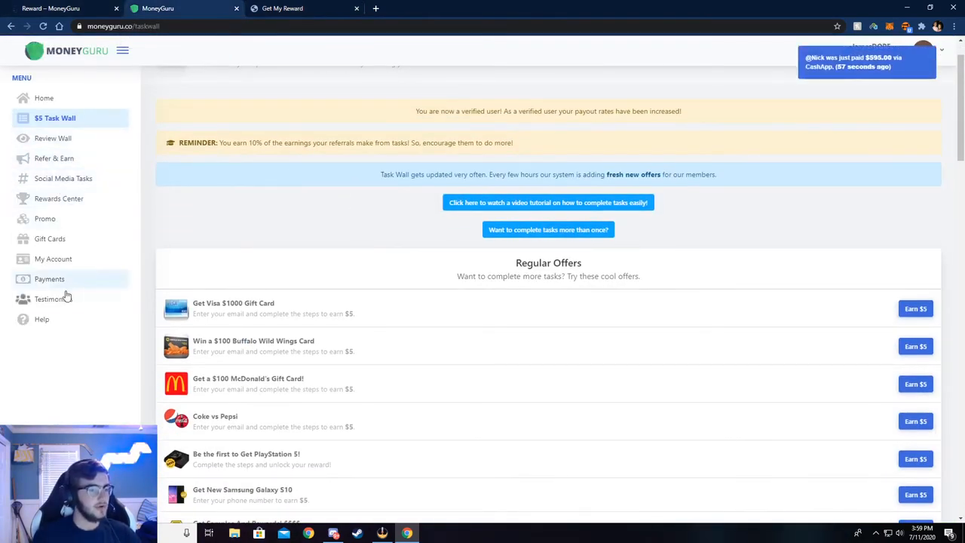
Show the Payments page with $154 earnings, PayPal payout and paid Payments History.
{"action": "left_click", "coordinate": [49, 279]}
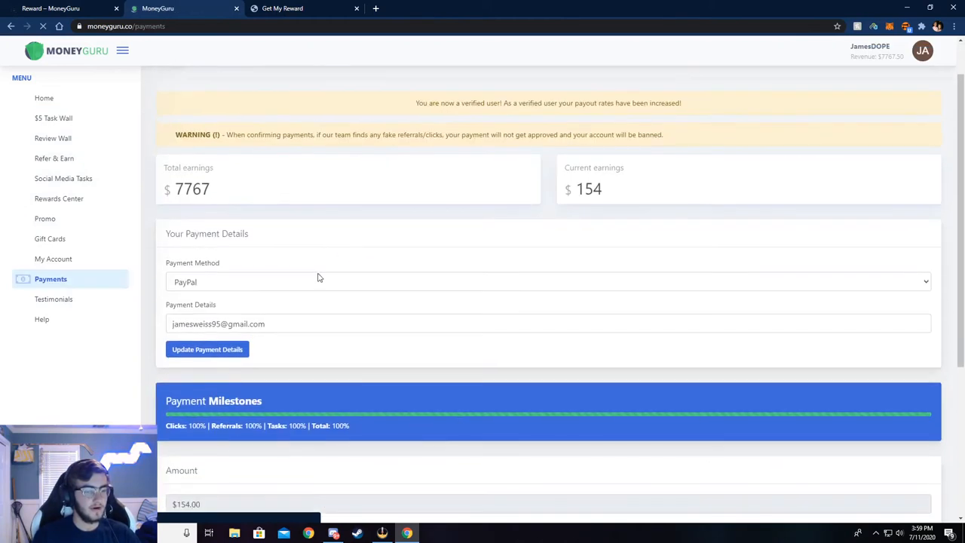
{"action": "scroll", "scroll_direction": "down", "scroll_amount": 3}
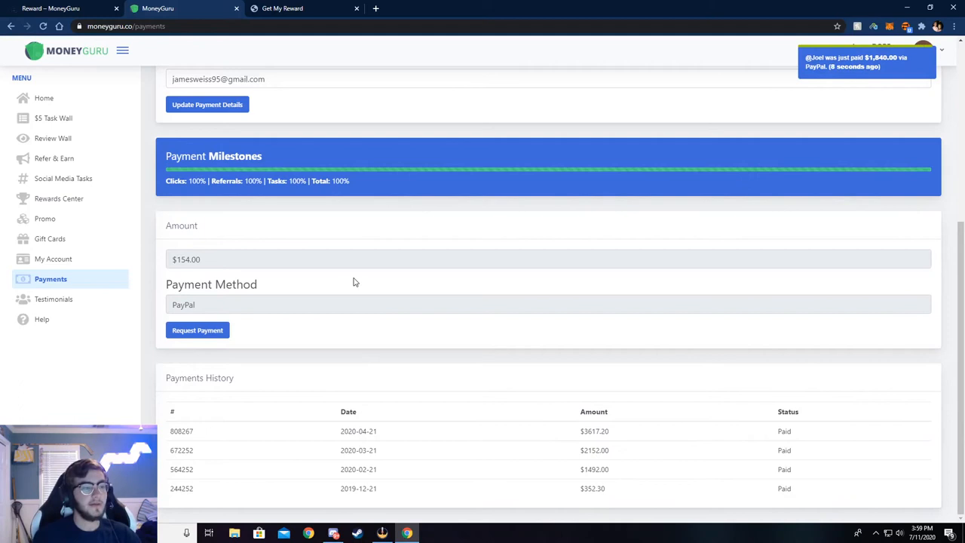
{"action": "mouse_move", "coordinate": [276, 295]}
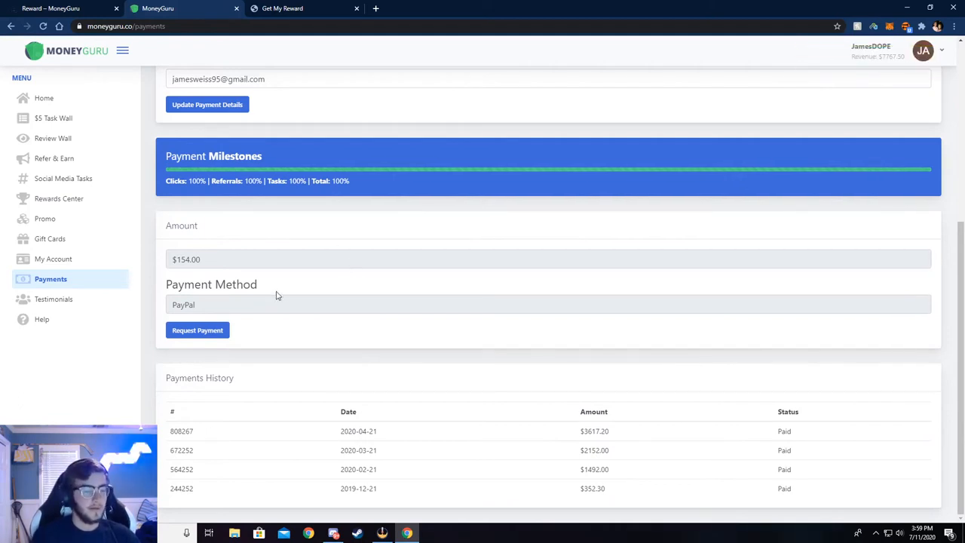
{"action": "mouse_move", "coordinate": [199, 404]}
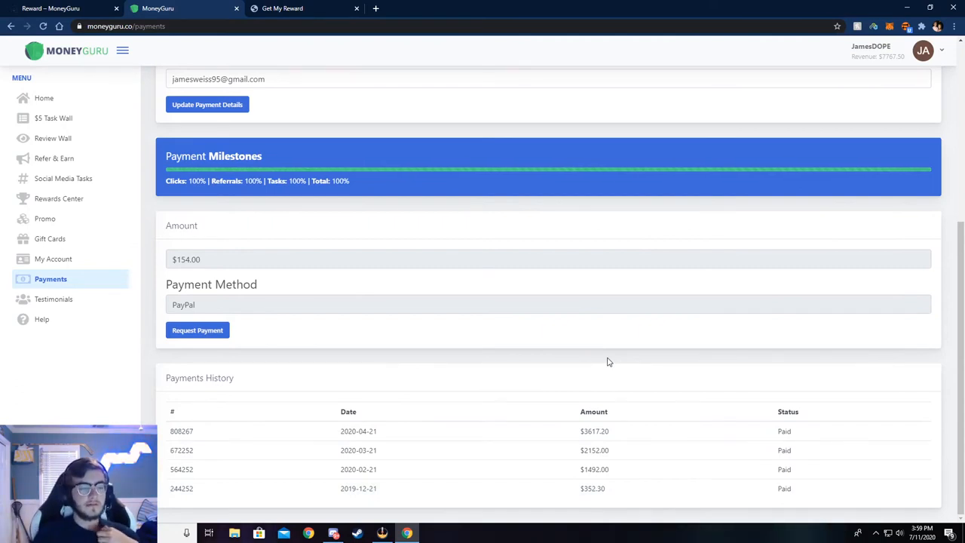
{"action": "mouse_move", "coordinate": [381, 431]}
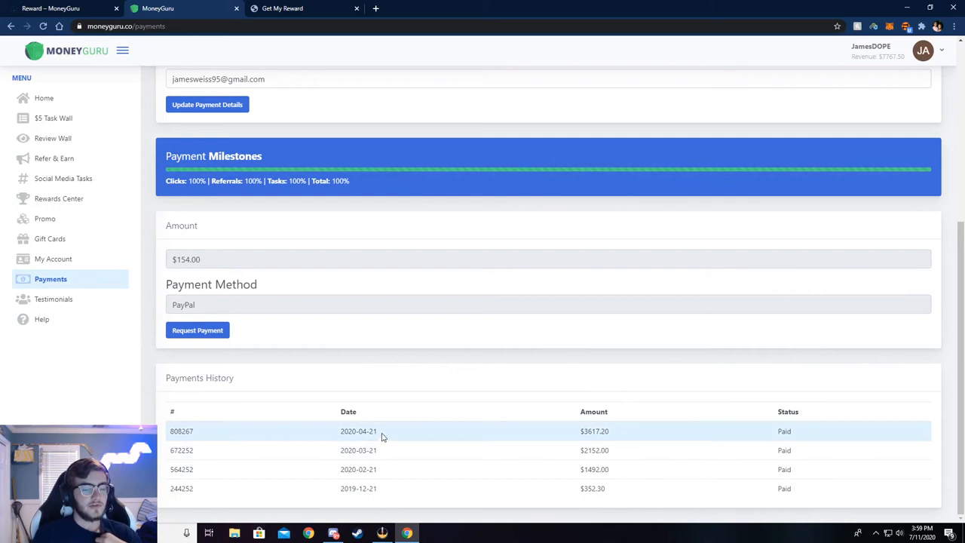
{"action": "mouse_move", "coordinate": [552, 421]}
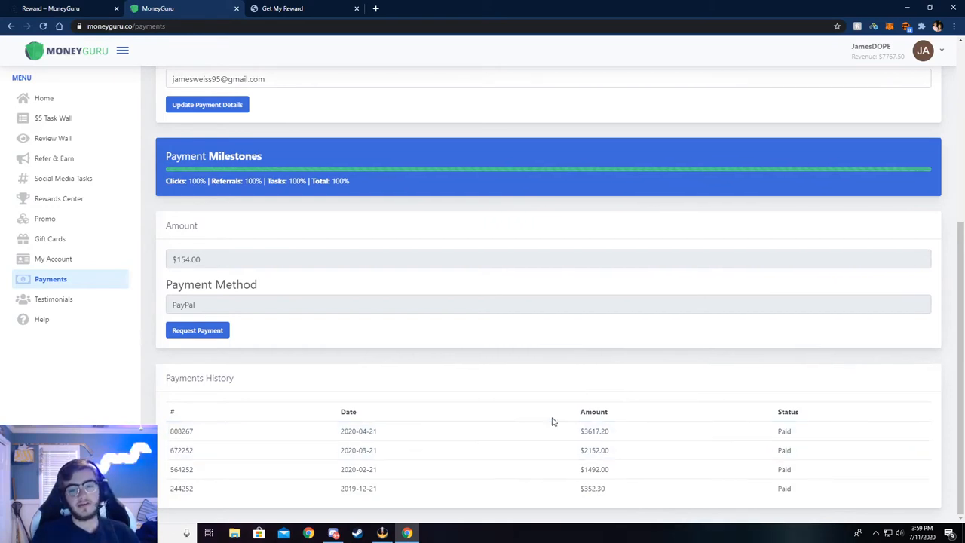
{"action": "mouse_move", "coordinate": [50, 238]}
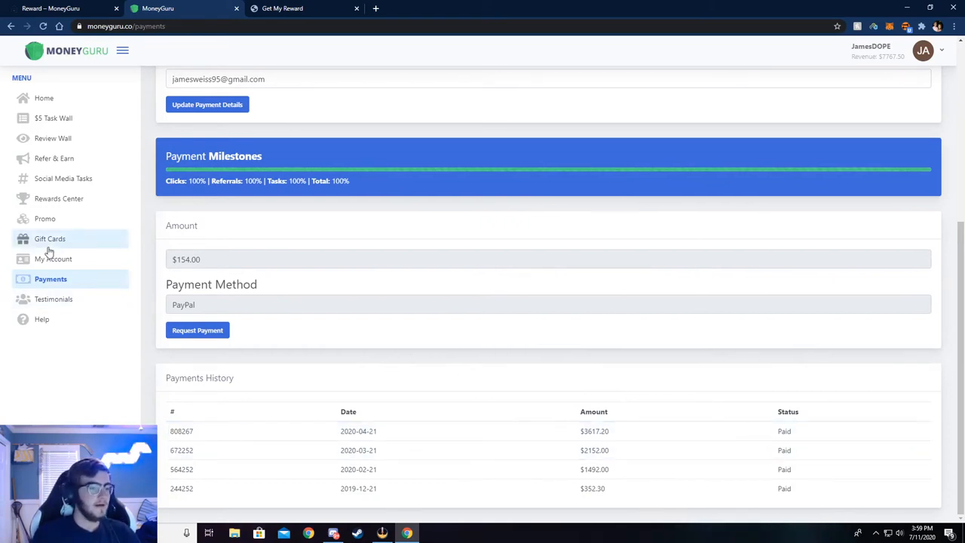
Browse the Gift Cards Center catalog down to the PayPal top-up and back to the top.
{"action": "left_click", "coordinate": [50, 238]}
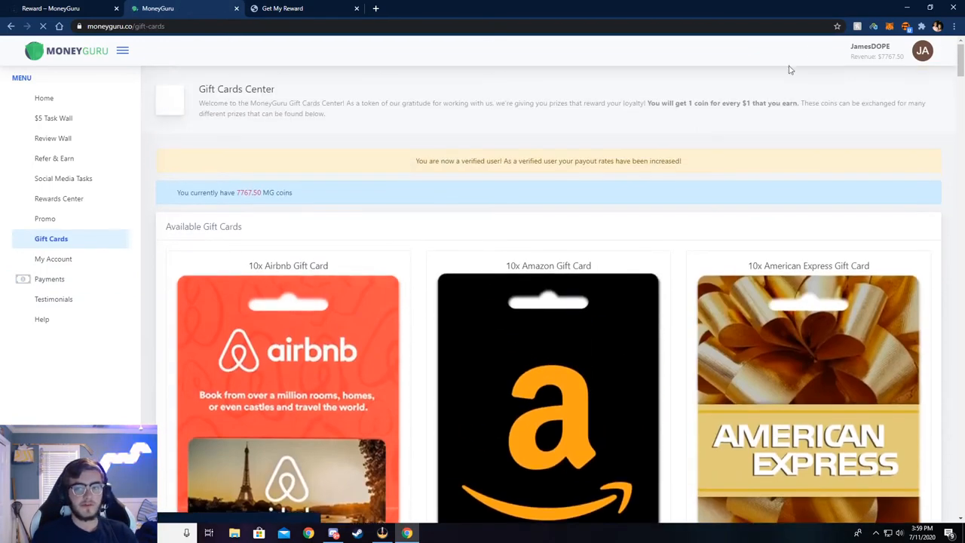
{"action": "scroll", "scroll_direction": "down", "scroll_amount": 3}
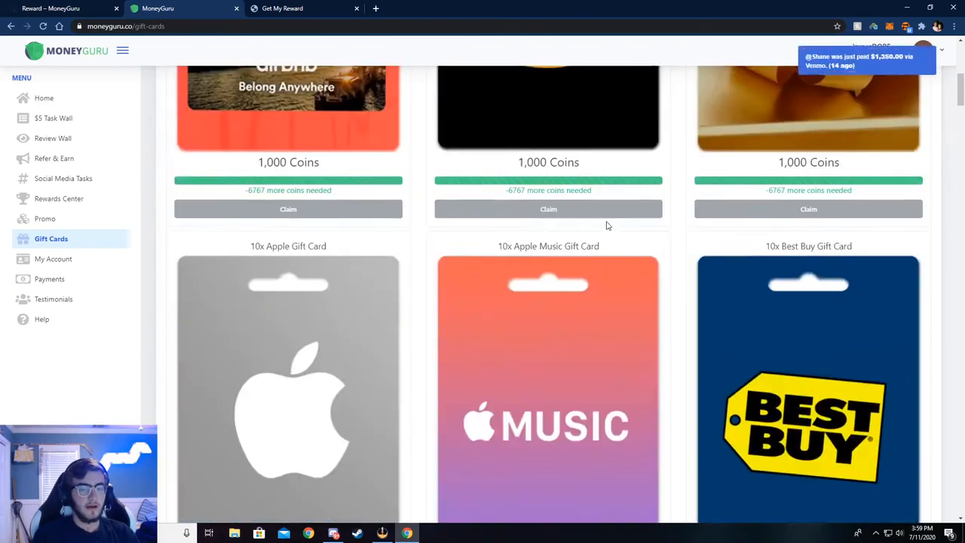
{"action": "scroll", "scroll_direction": "down", "scroll_amount": 3}
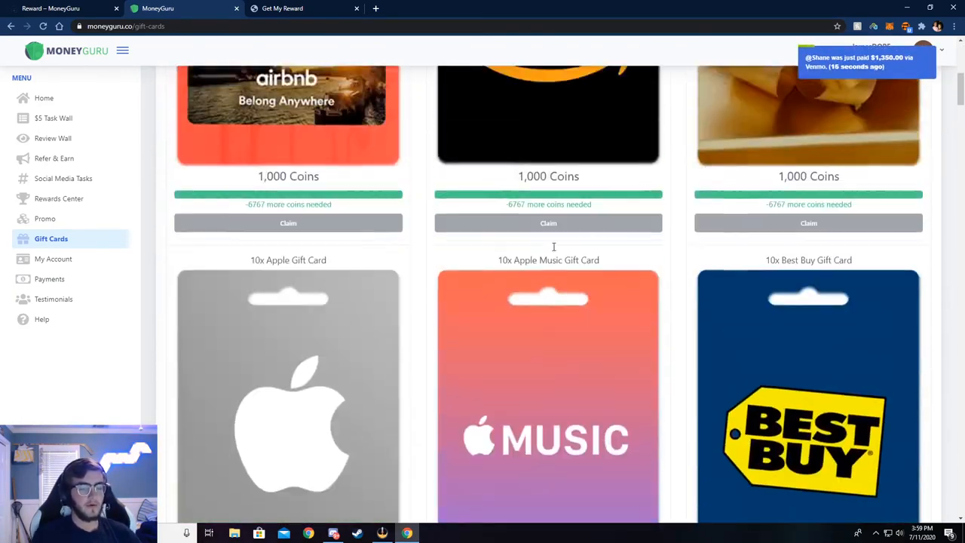
{"action": "scroll", "scroll_direction": "down", "scroll_amount": 3}
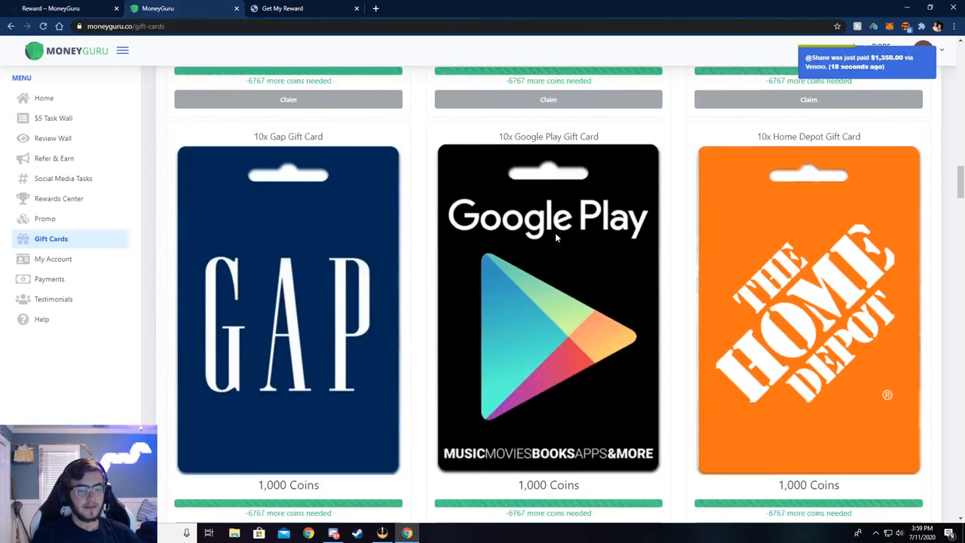
{"action": "scroll", "scroll_direction": "down", "scroll_amount": 3}
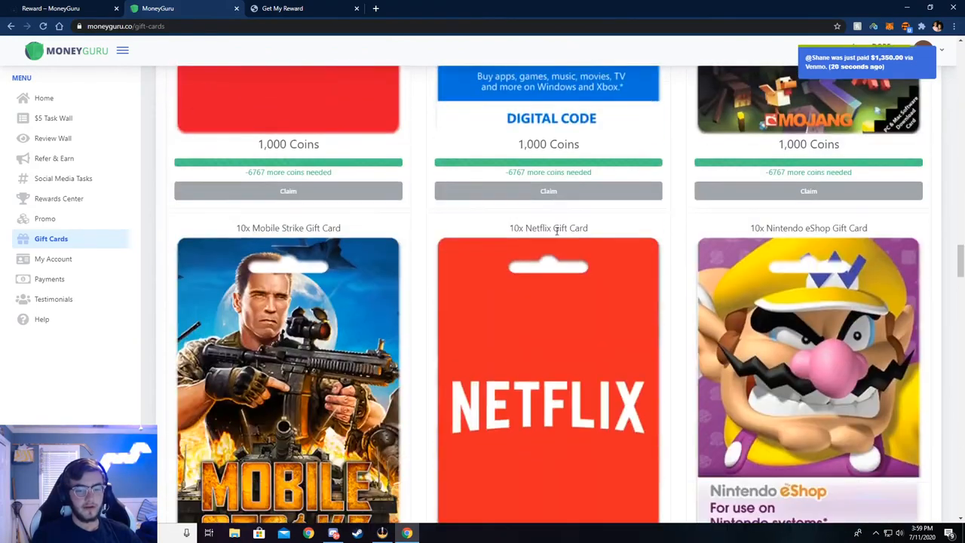
{"action": "scroll", "scroll_direction": "down", "scroll_amount": 3}
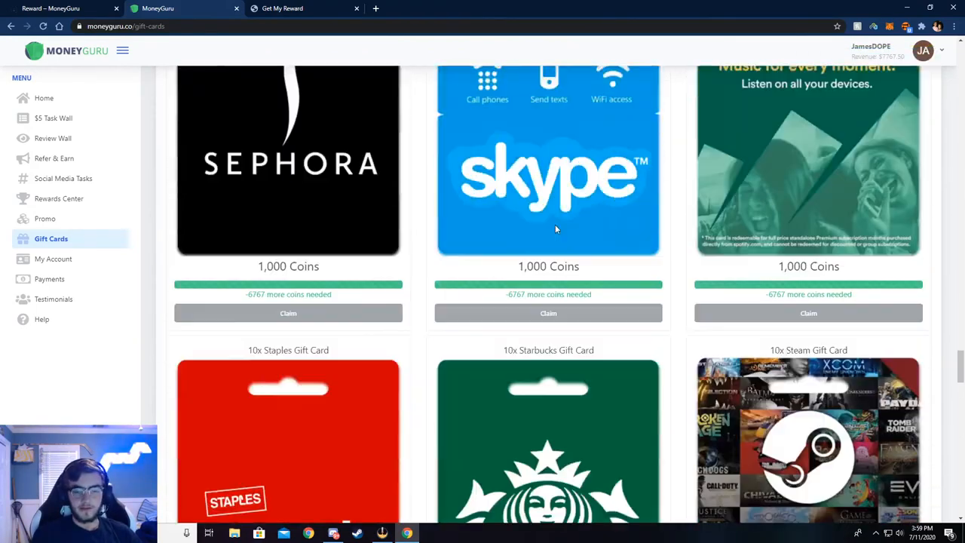
{"action": "scroll", "scroll_direction": "down", "scroll_amount": 3}
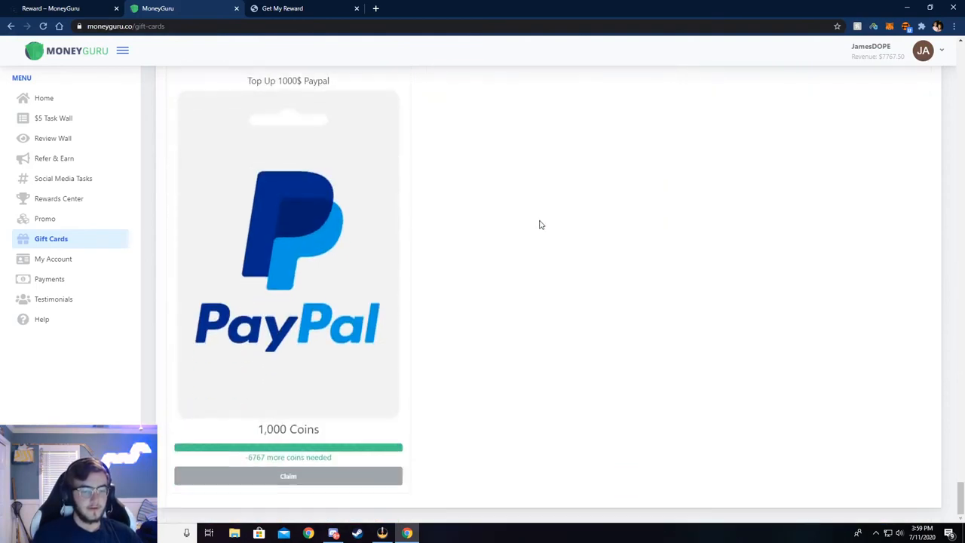
{"action": "scroll", "scroll_direction": "down", "scroll_amount": 3}
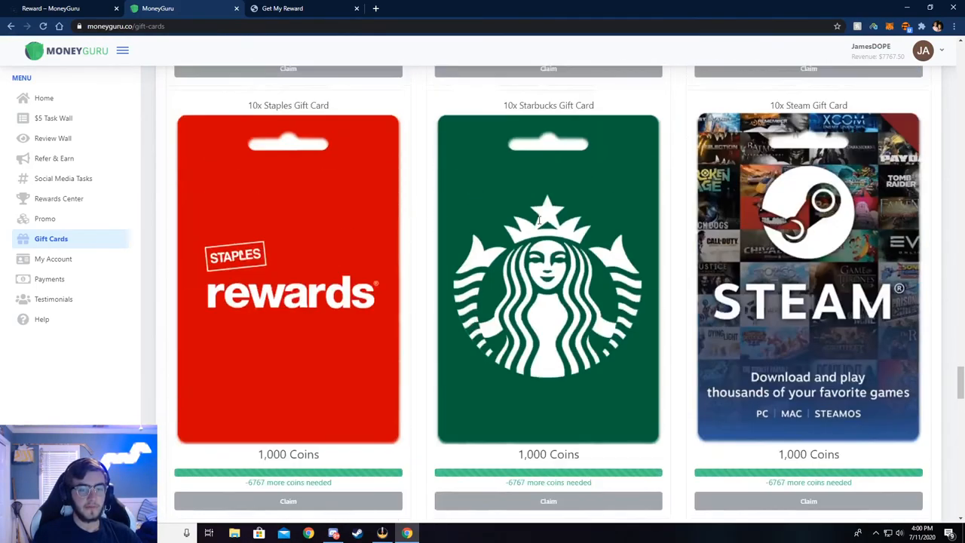
{"action": "scroll", "scroll_direction": "down", "scroll_amount": 3}
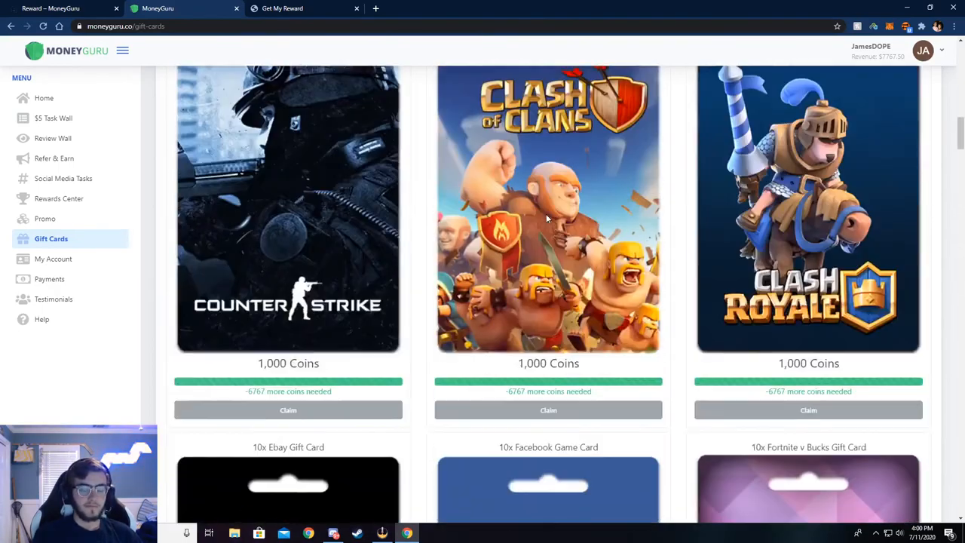
{"action": "scroll", "scroll_direction": "up", "scroll_amount": 3}
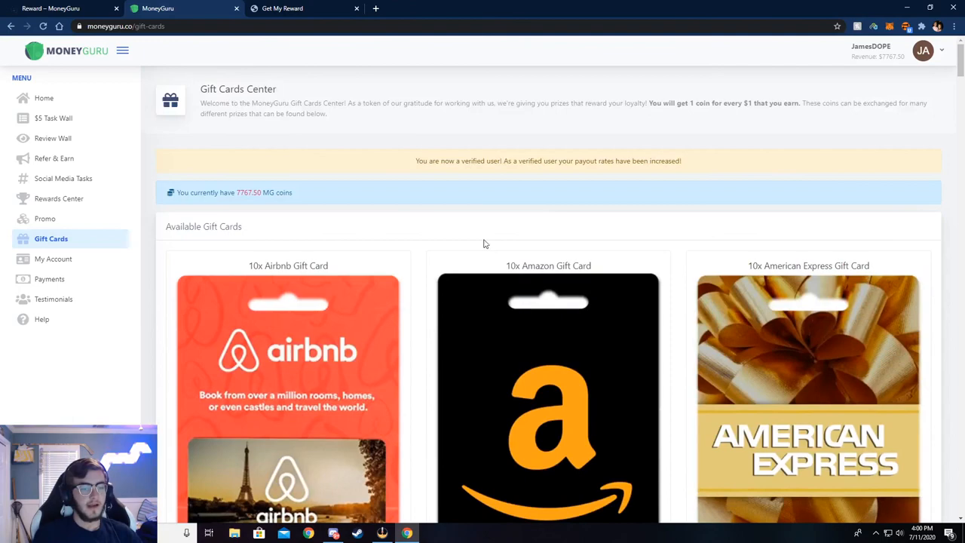